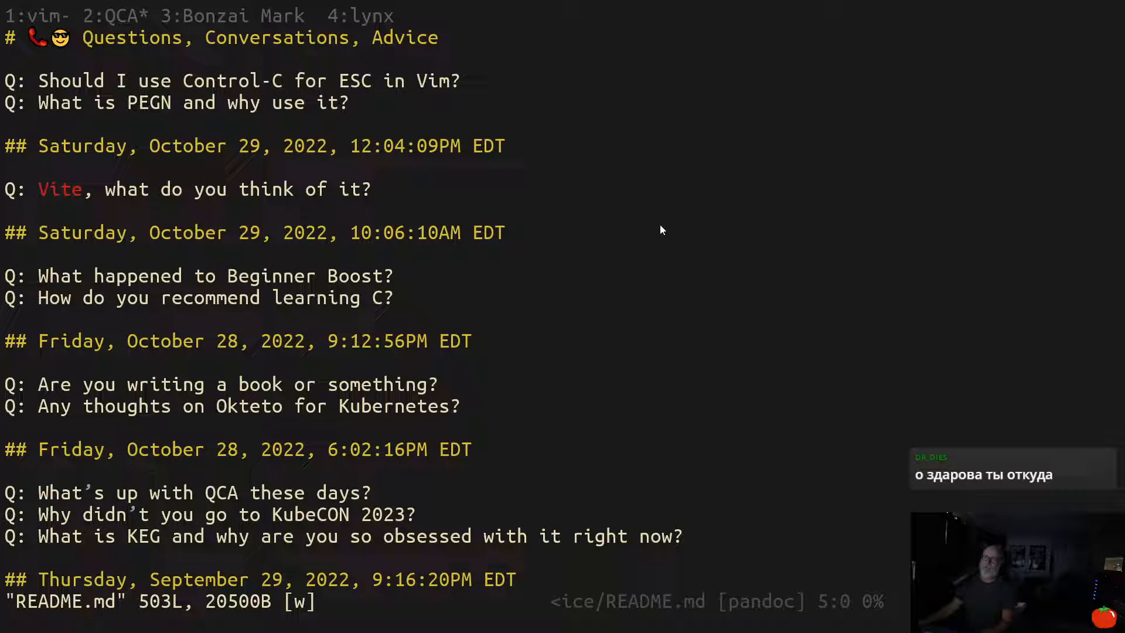
mouse_move(380, 147)
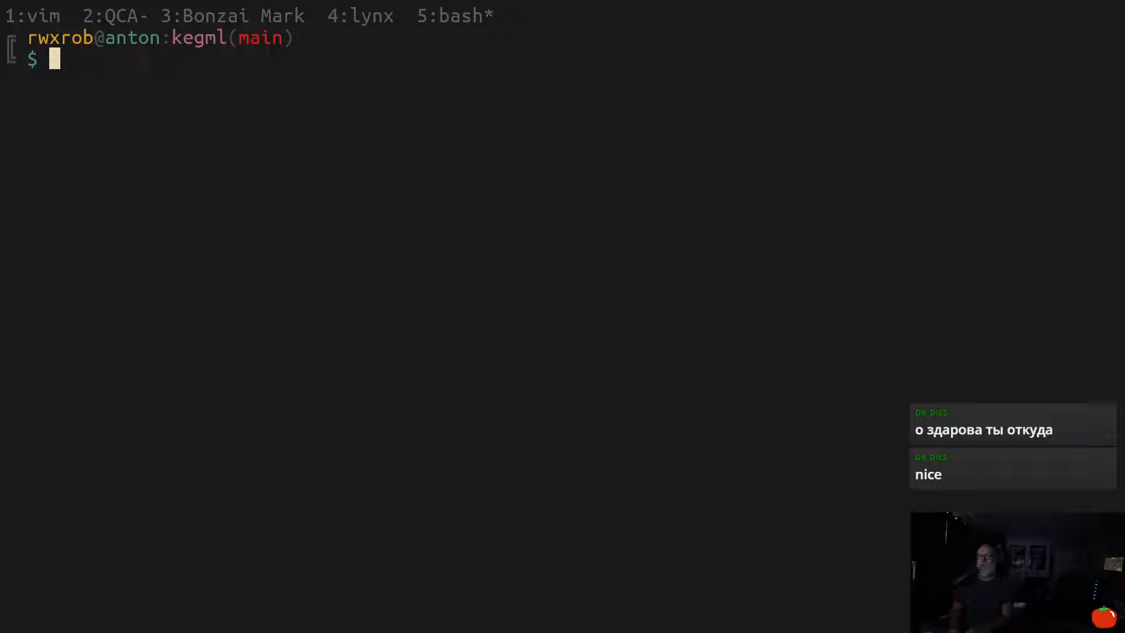
- Open /tmp/foo in Vim and insert throwaway lines like 'jkald fakldsfj lkjk' to test leaving insert mode
text(vi /tmp/)
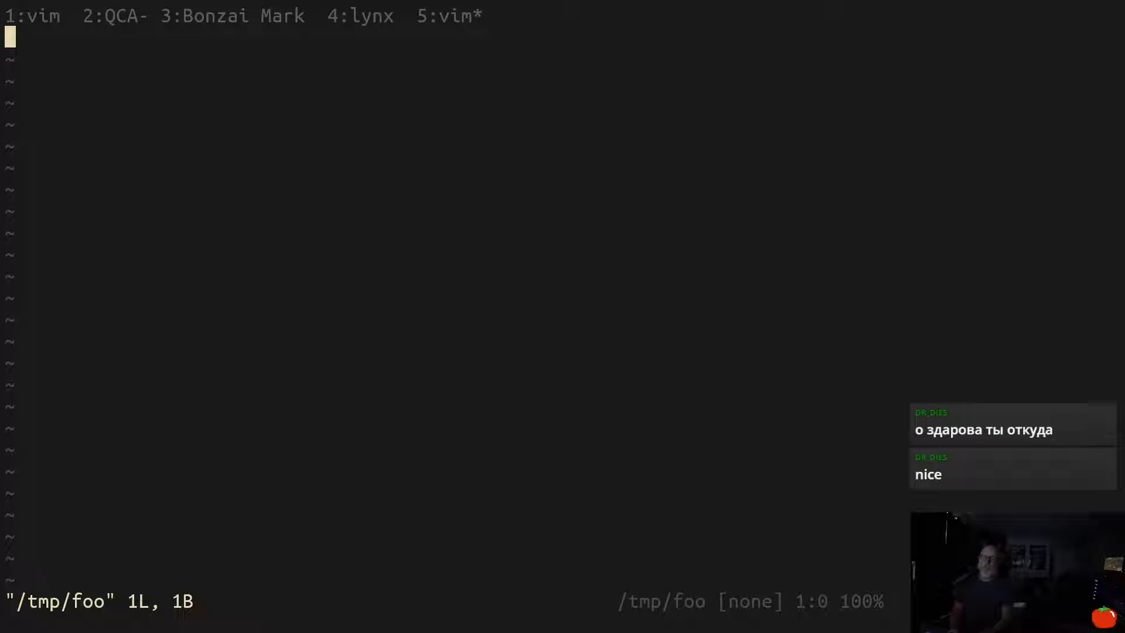
text(jkald fakldsfj lkjk)
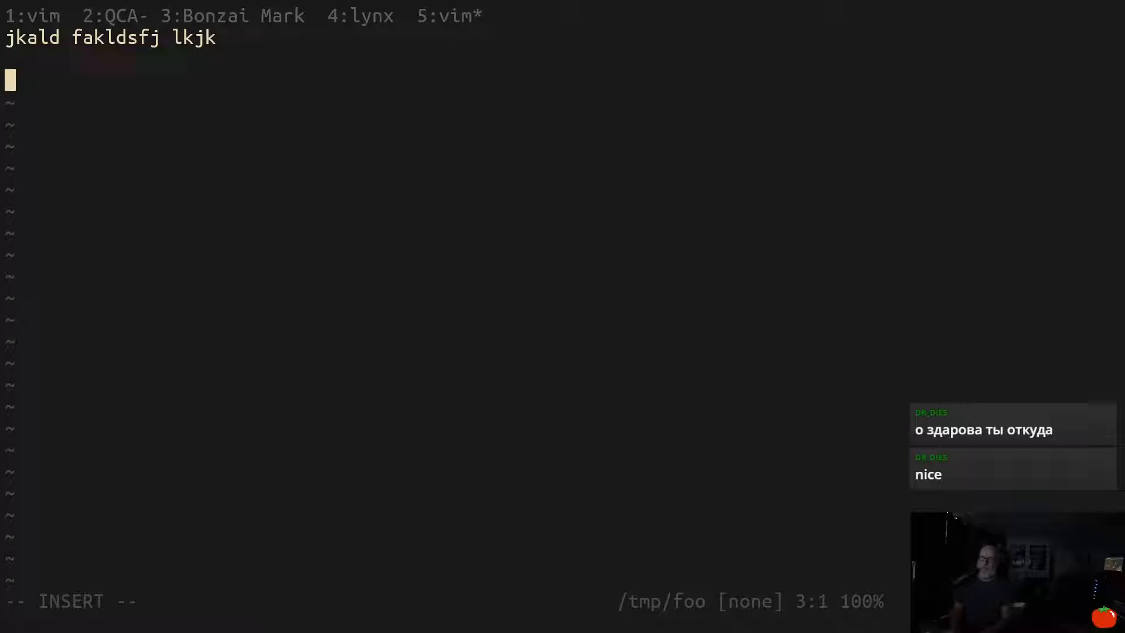
text(adf[jkaldjkdaf)
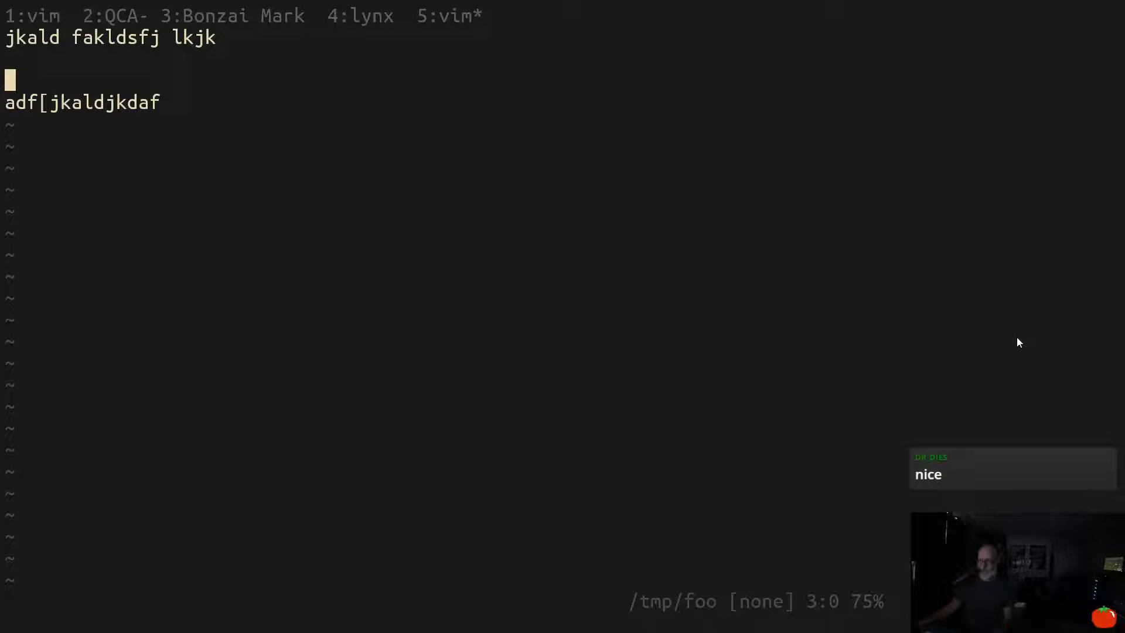
mouse_move(580, 248)
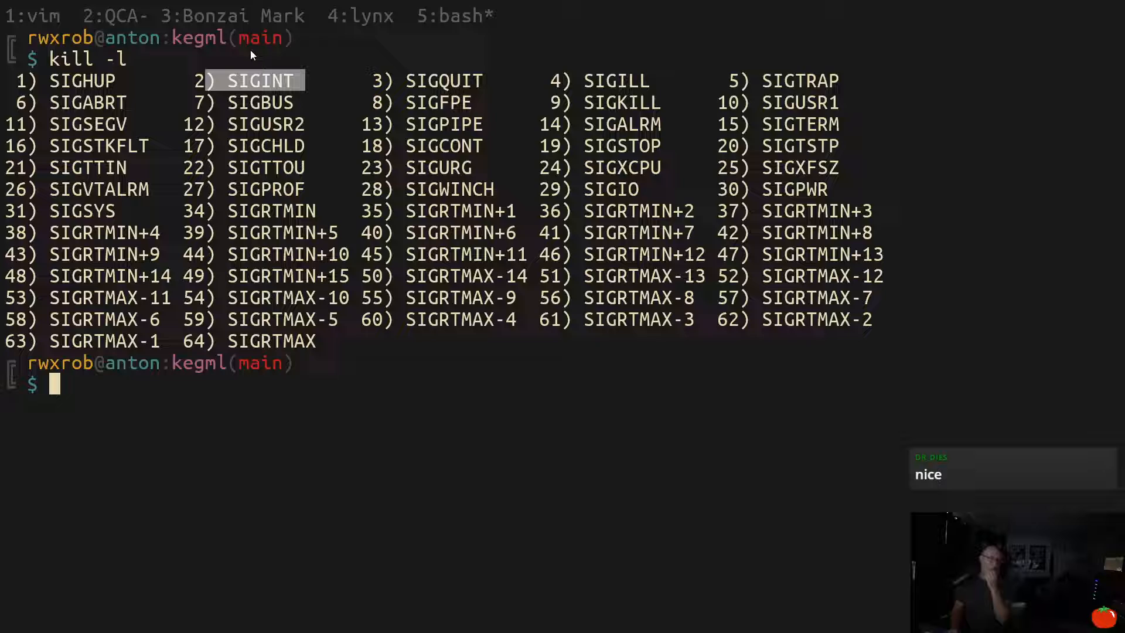
- Type a bit more junk ('jkd') before listing the shell signals
text(jkd)
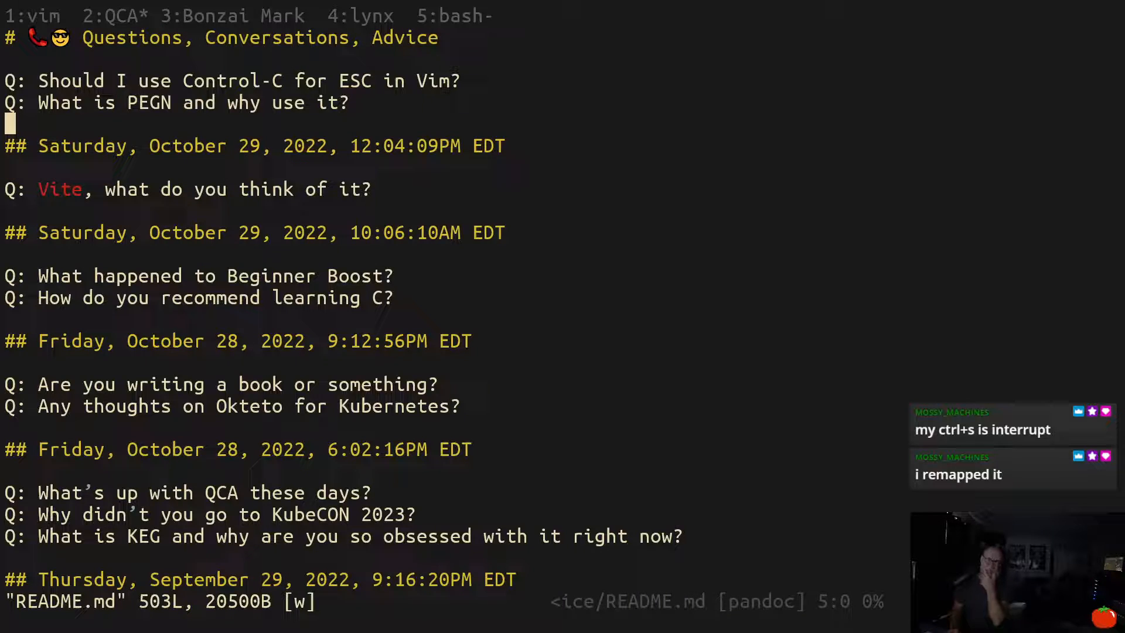
- Move down one line in the question list to the Vite question
key(j)
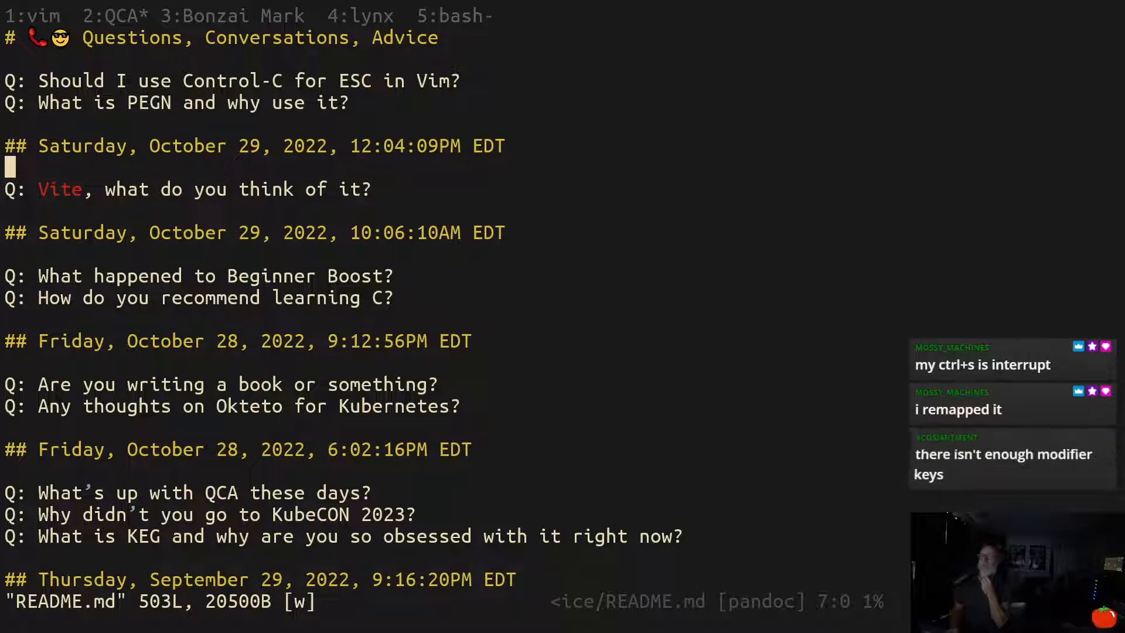